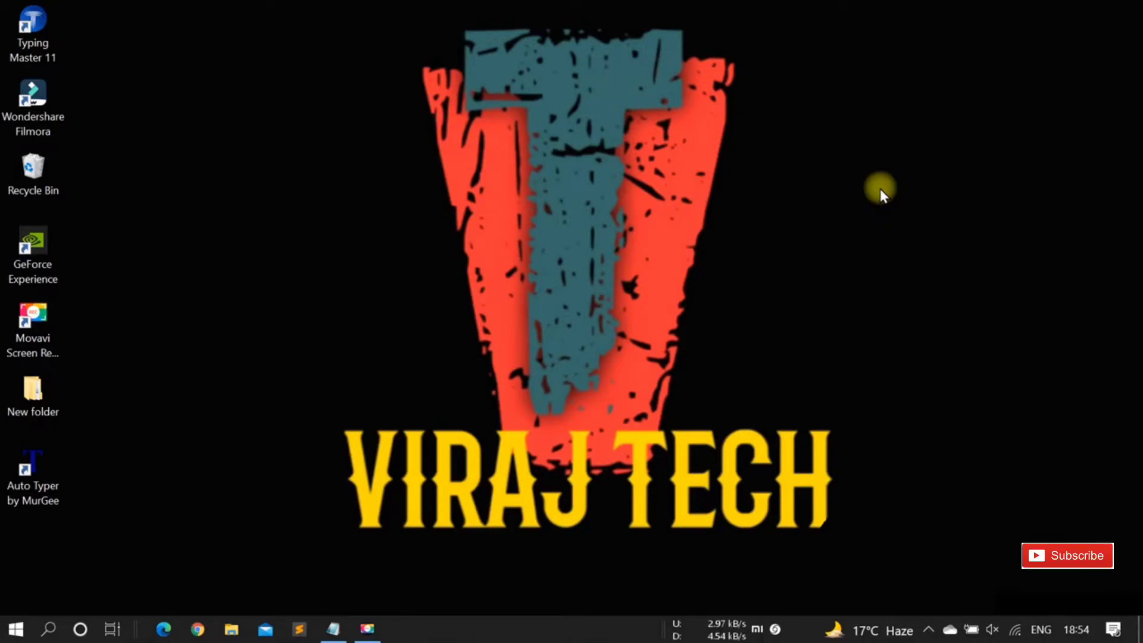
pyautogui.moveTo(747, 233)
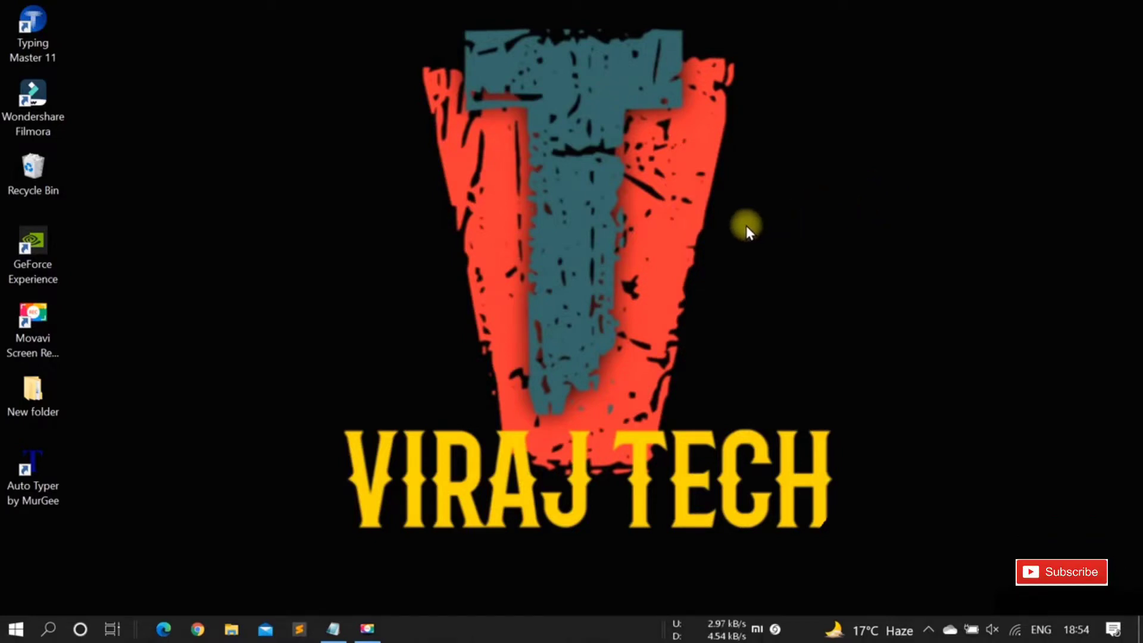
pyautogui.moveTo(643, 279)
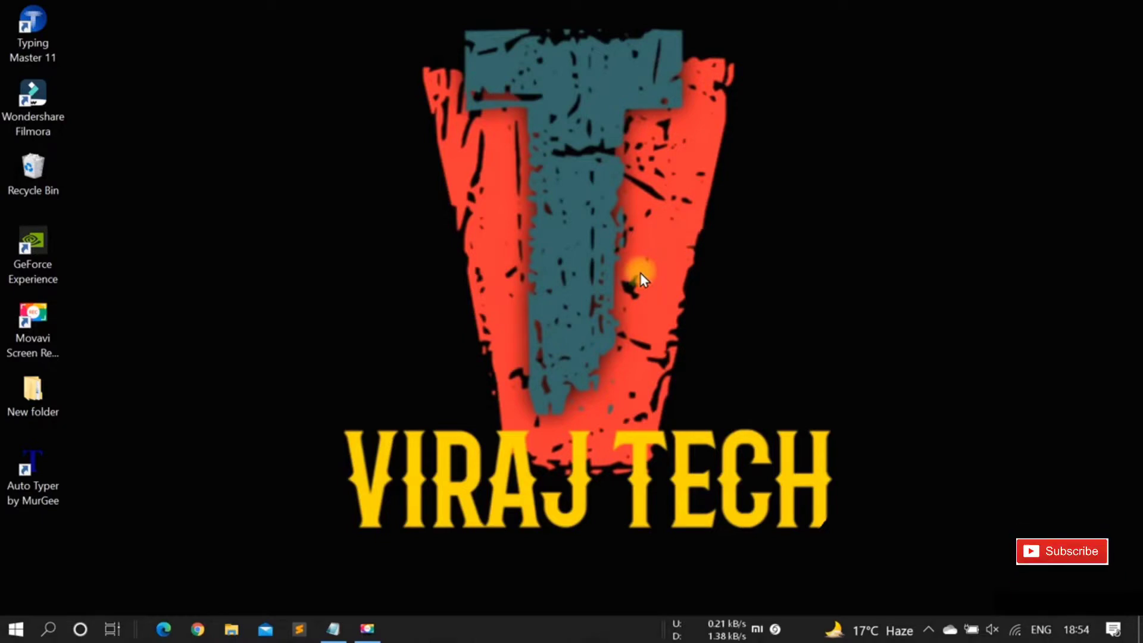
pyautogui.moveTo(470, 371)
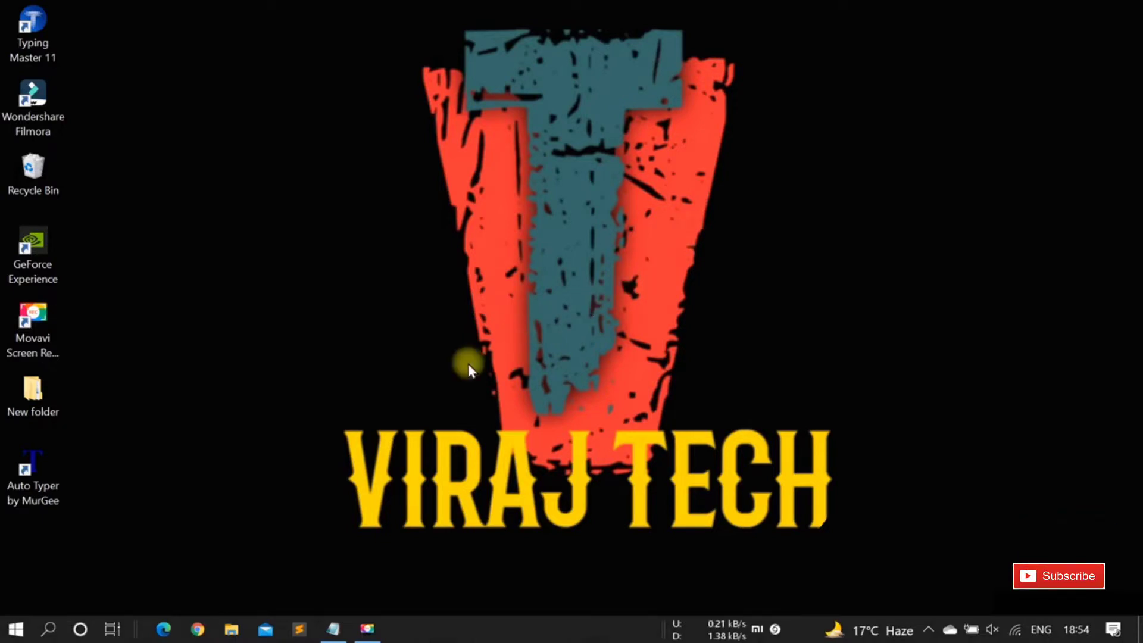
pyautogui.moveTo(368, 454)
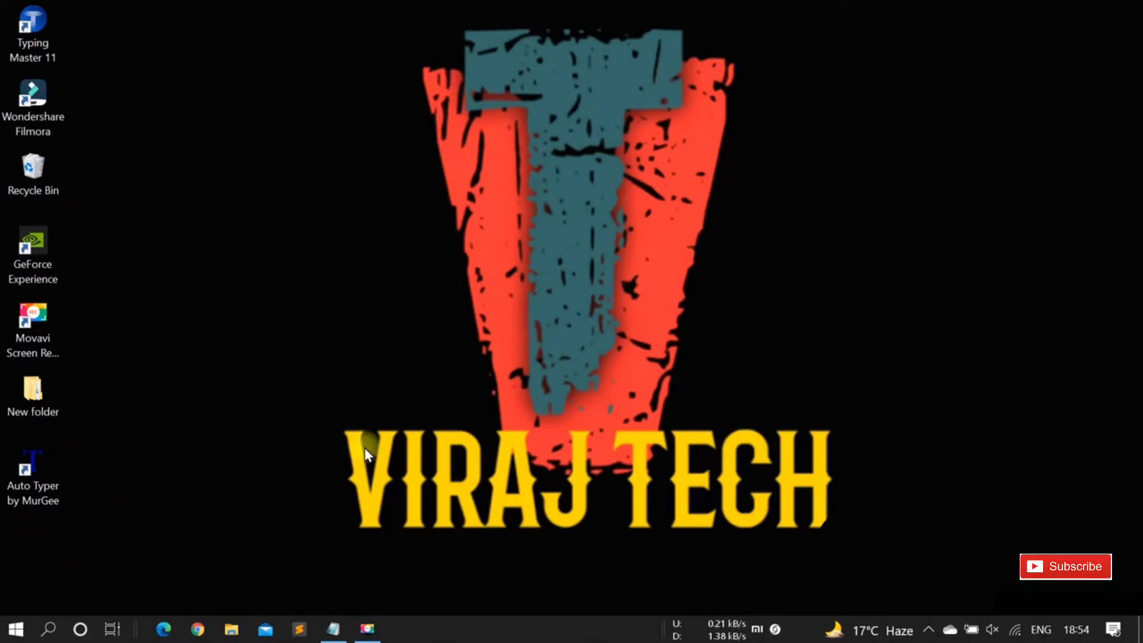
pyautogui.moveTo(244, 542)
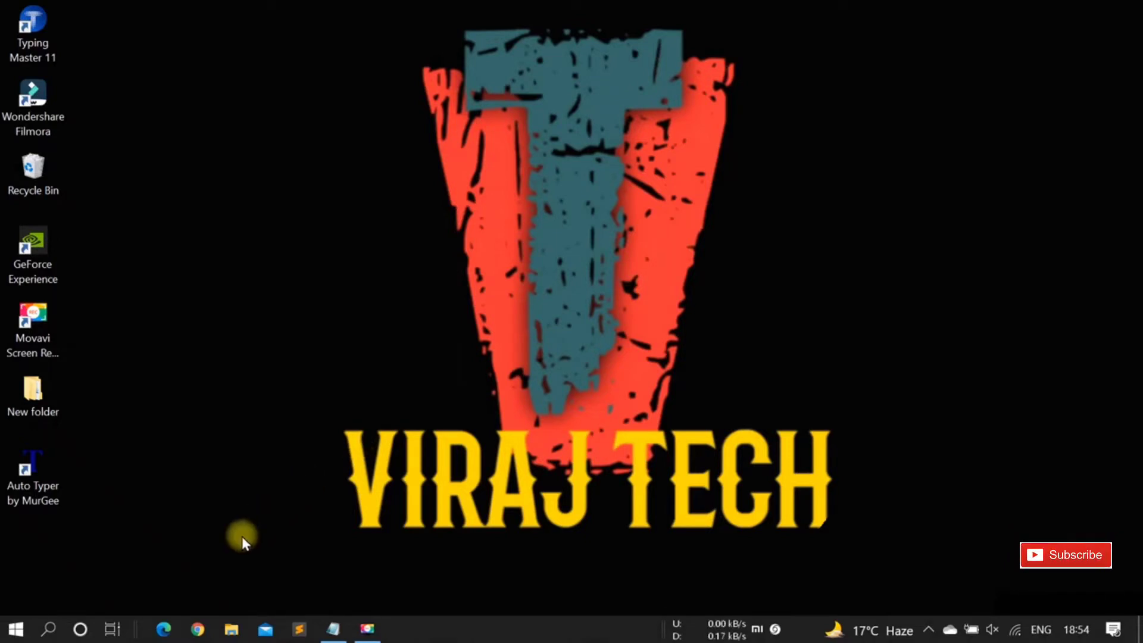
# Paste the murgee.com Auto Typer link into Chrome and download setup.exe.
pyautogui.click(163, 629)
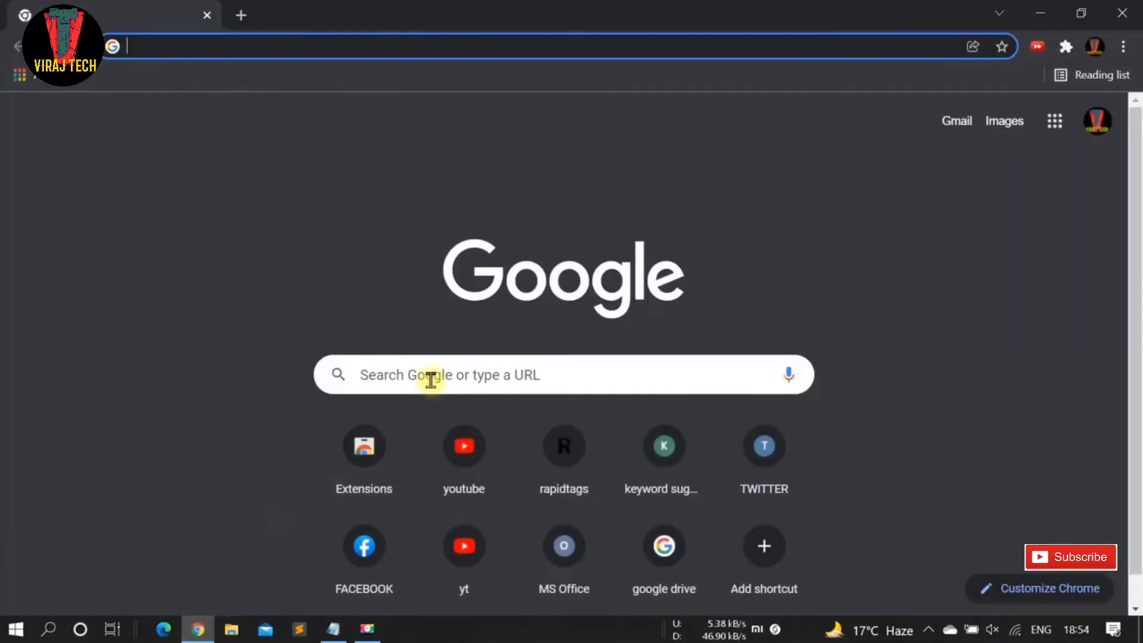
pyautogui.rightClick(430, 375)
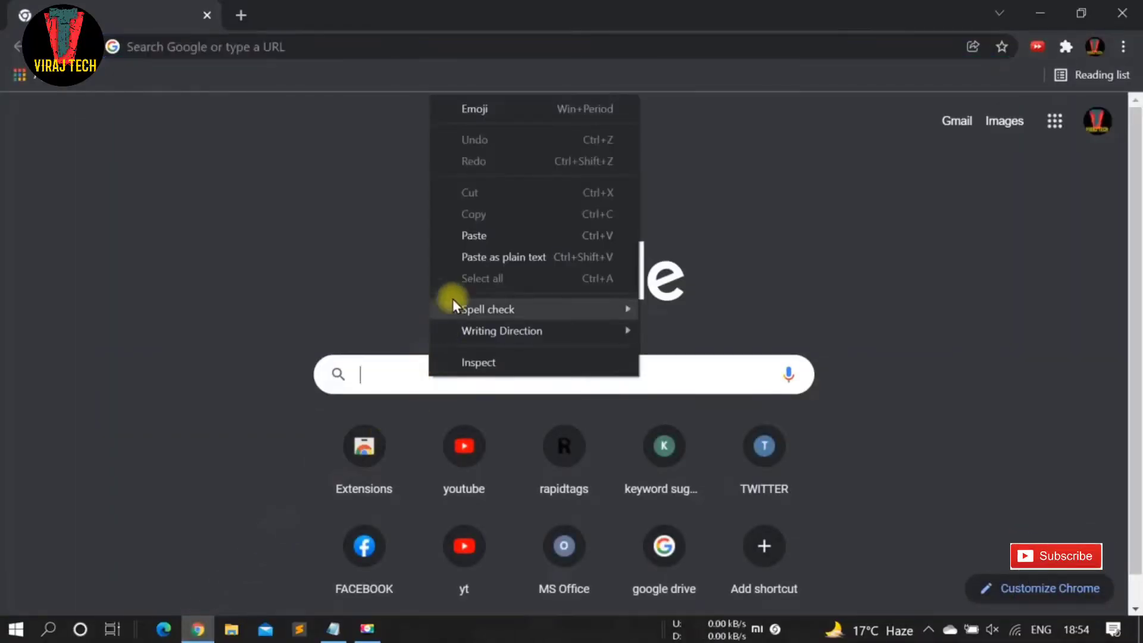
pyautogui.click(474, 236)
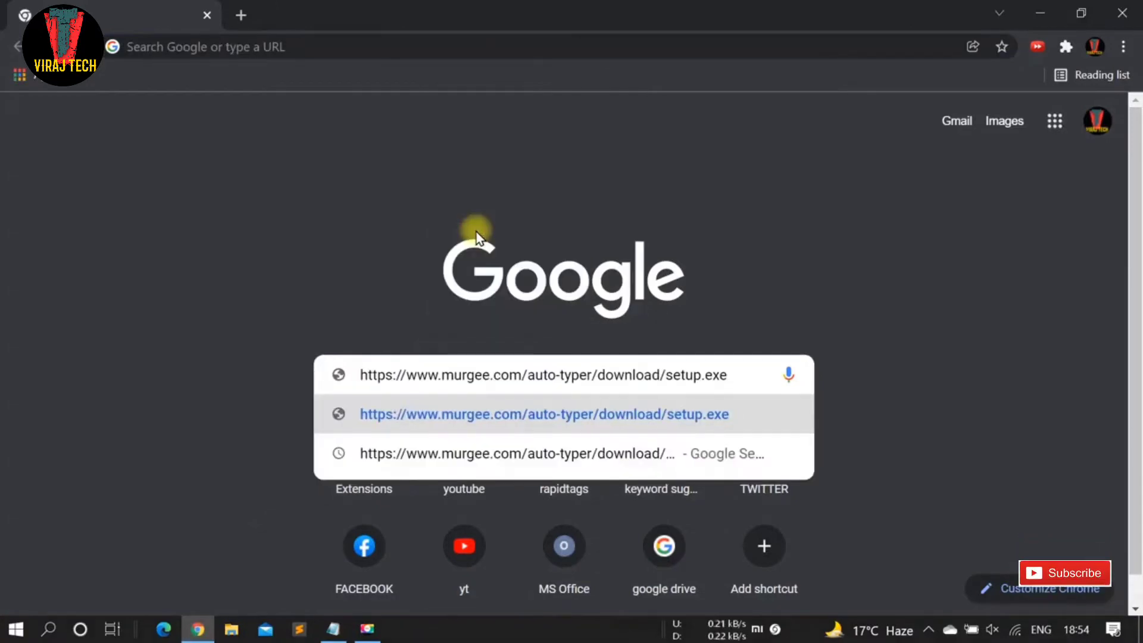
pyautogui.moveTo(530, 453)
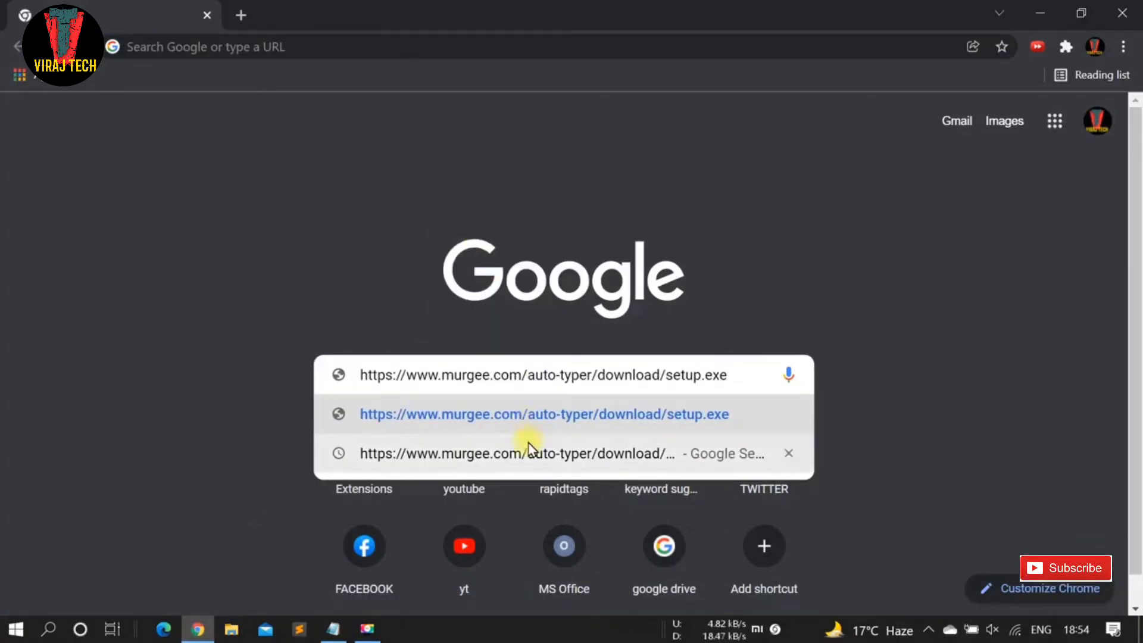
pyautogui.click(544, 415)
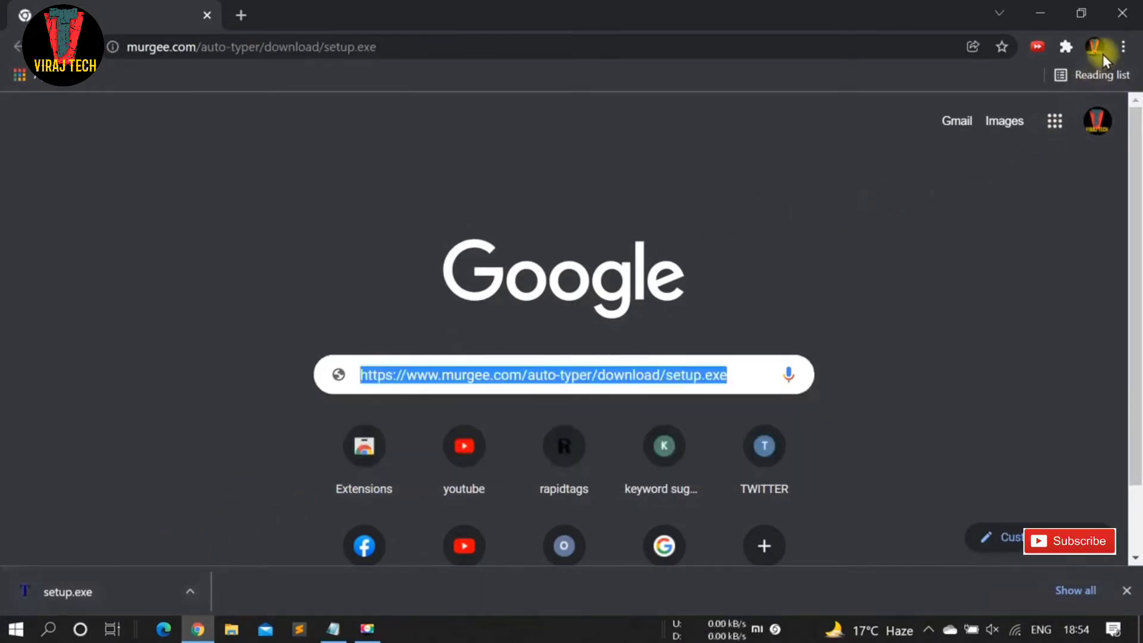
# Open Chrome's Downloads page from the three-dot menu.
pyautogui.click(1122, 47)
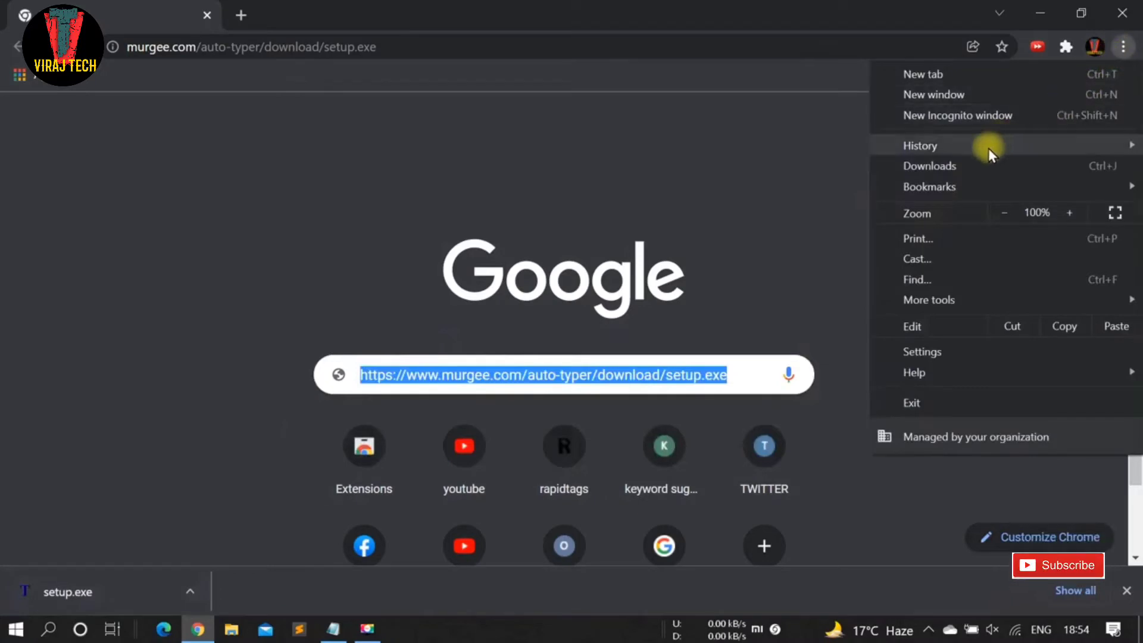
pyautogui.click(929, 165)
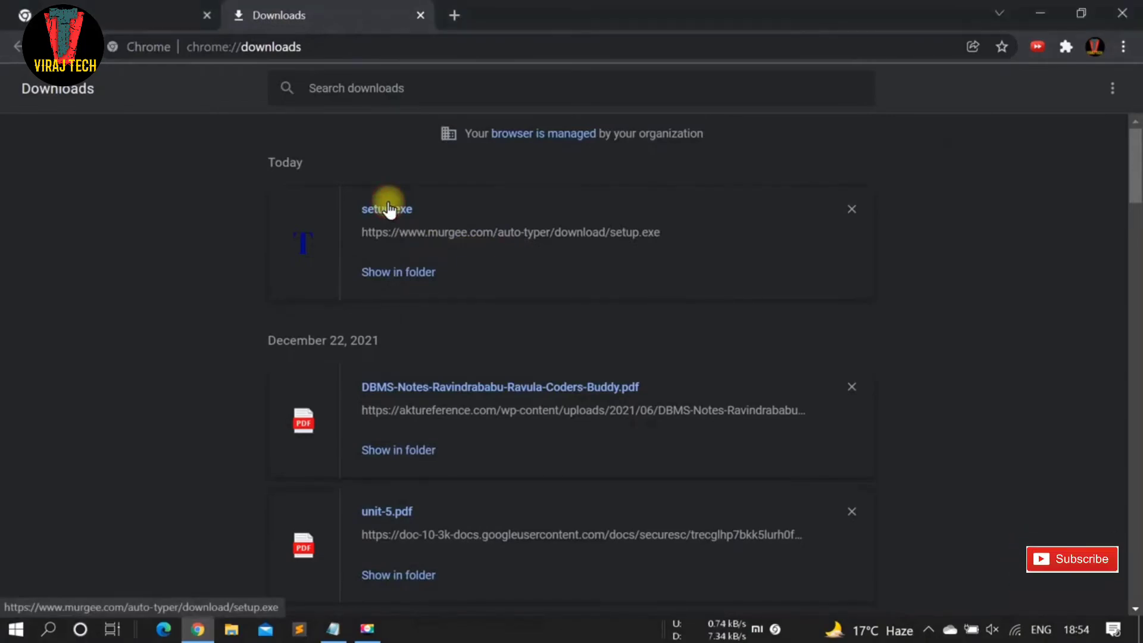
# Launch setup.exe and accept the Auto Typer license agreement.
pyautogui.click(386, 209)
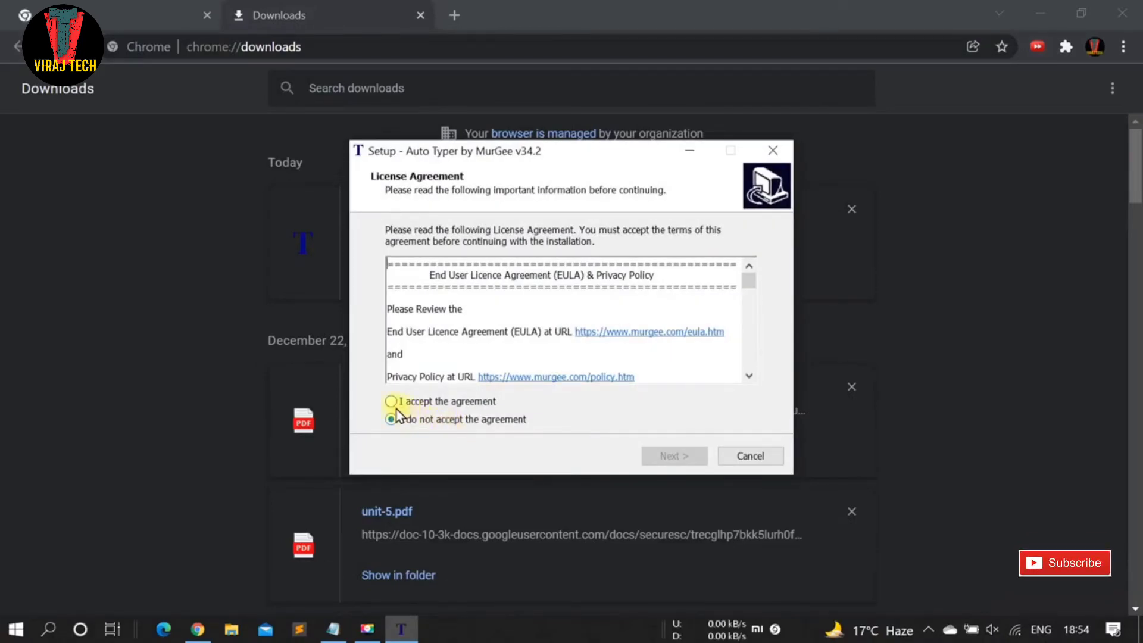
pyautogui.click(392, 401)
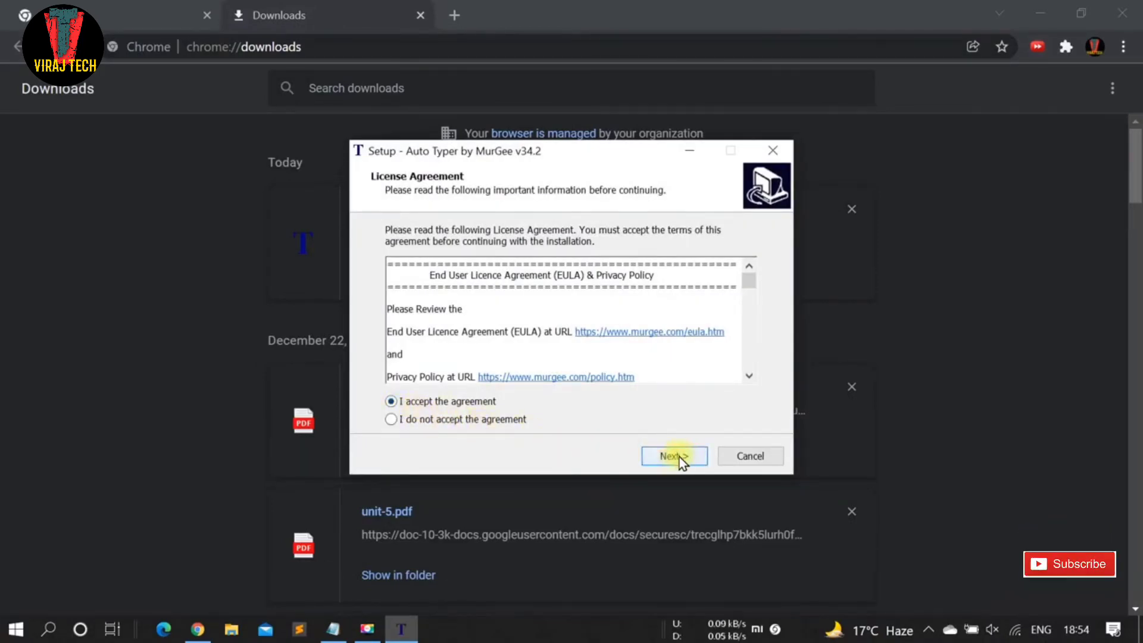
pyautogui.click(672, 455)
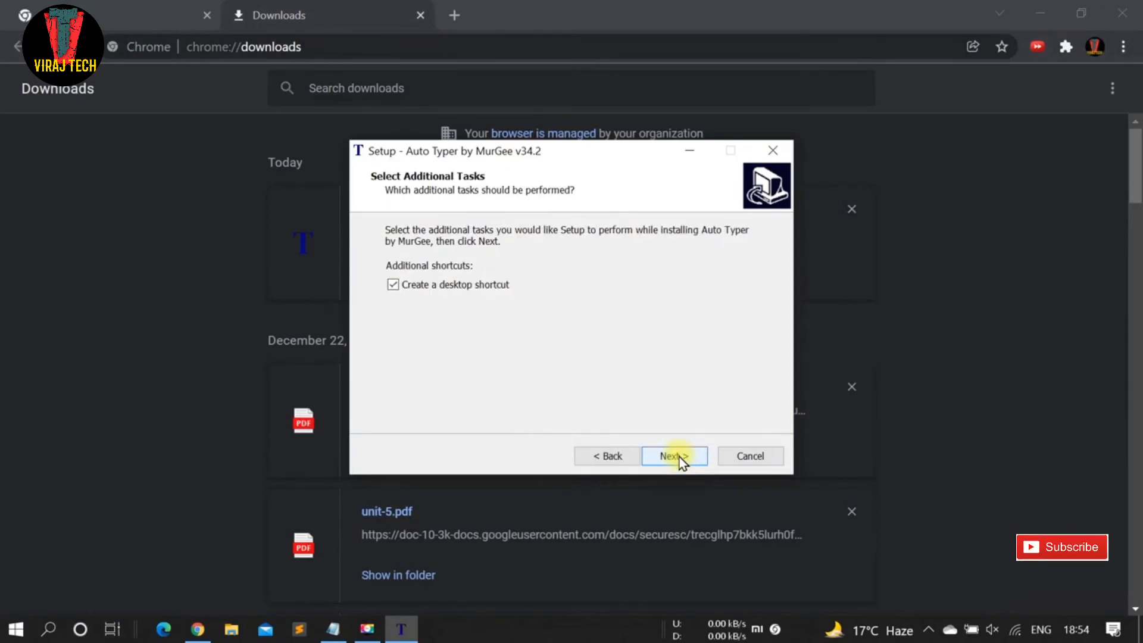
# Install with a desktop shortcut, skip the Libraries download, and finish the wizard.
pyautogui.click(672, 455)
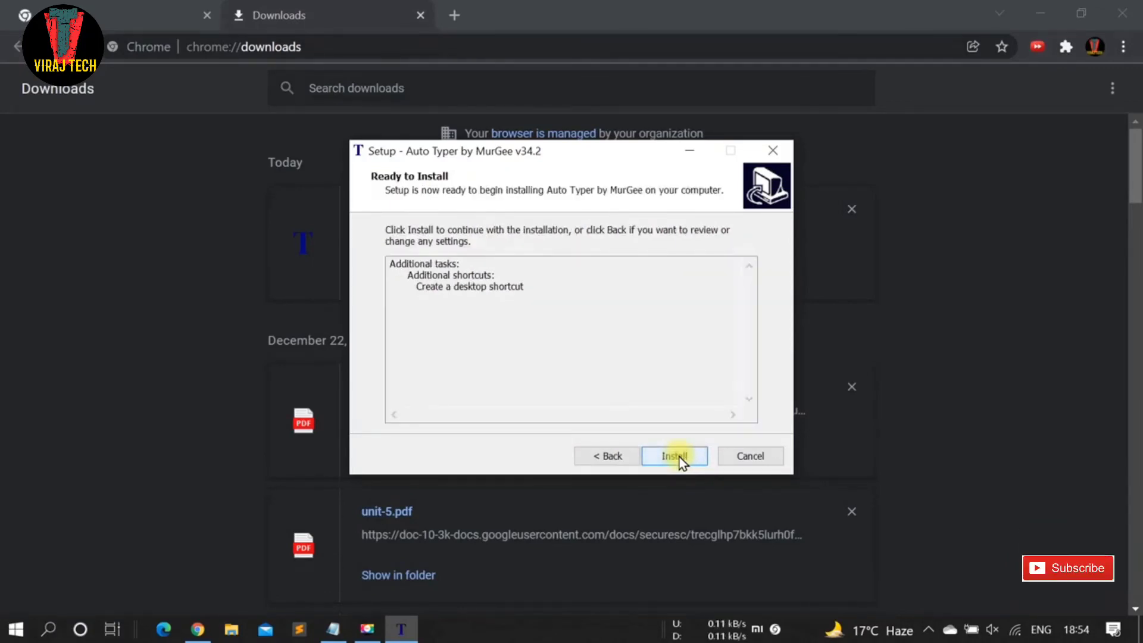
pyautogui.click(673, 455)
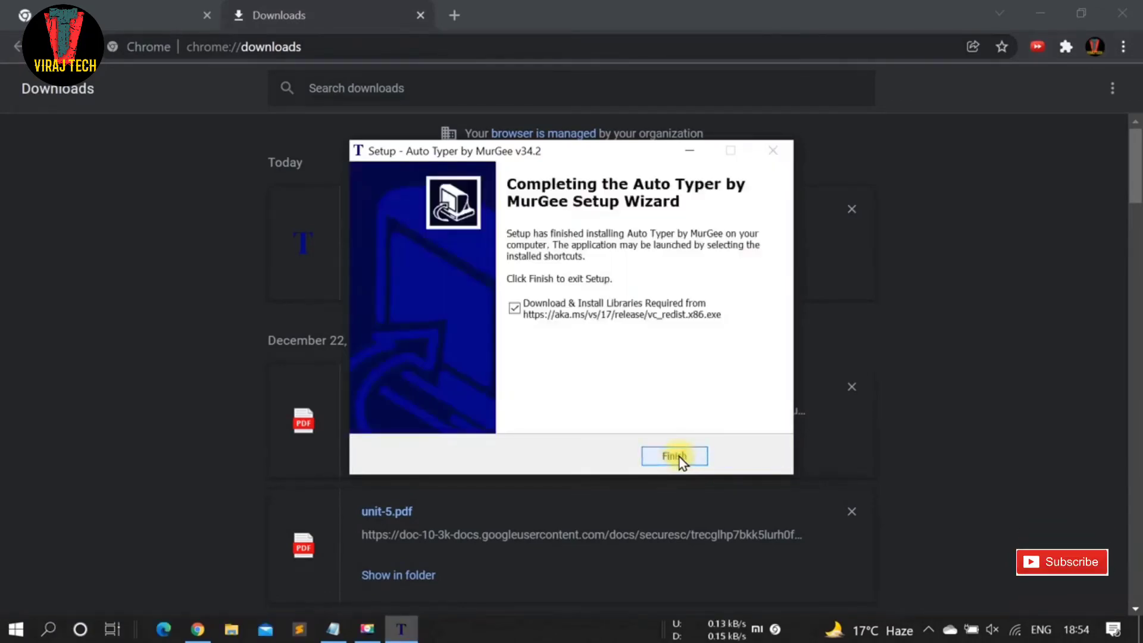
pyautogui.click(513, 307)
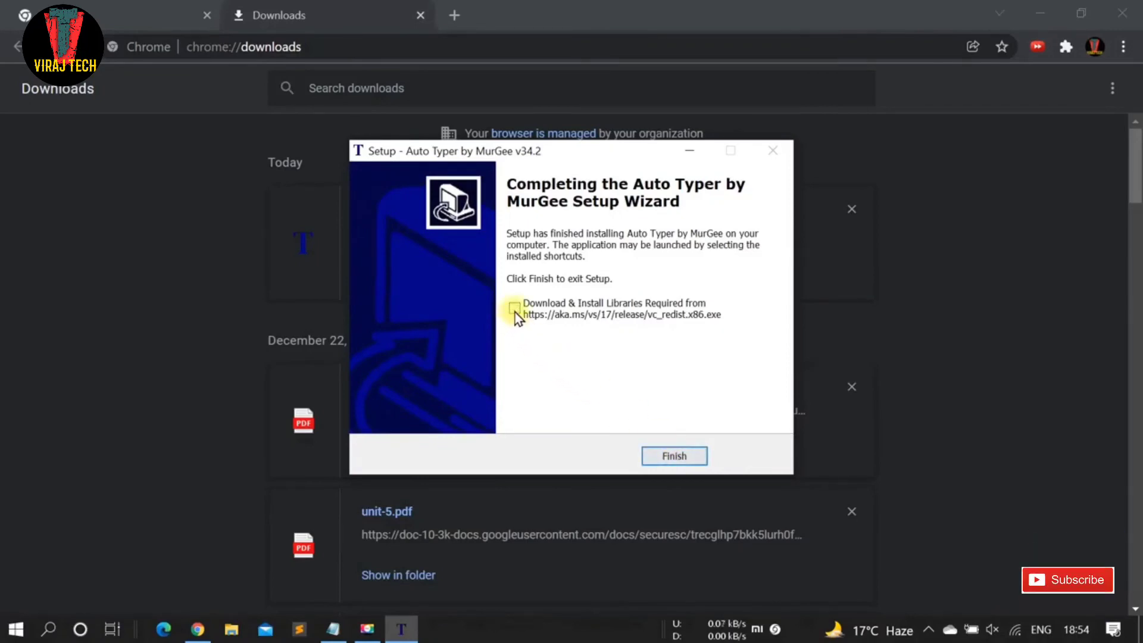
pyautogui.click(673, 455)
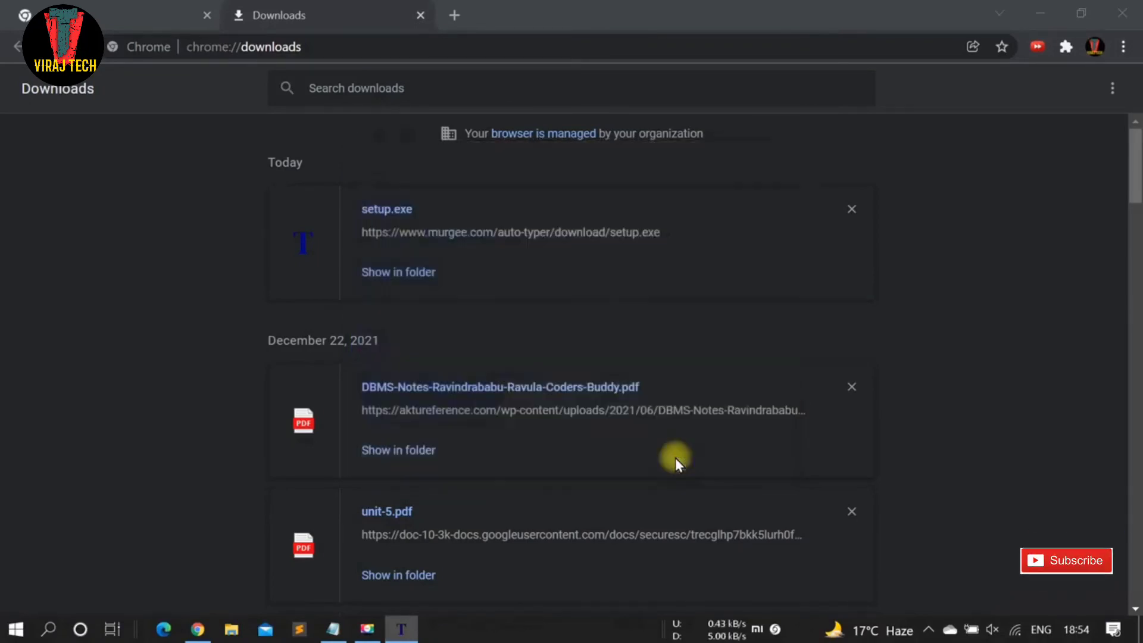